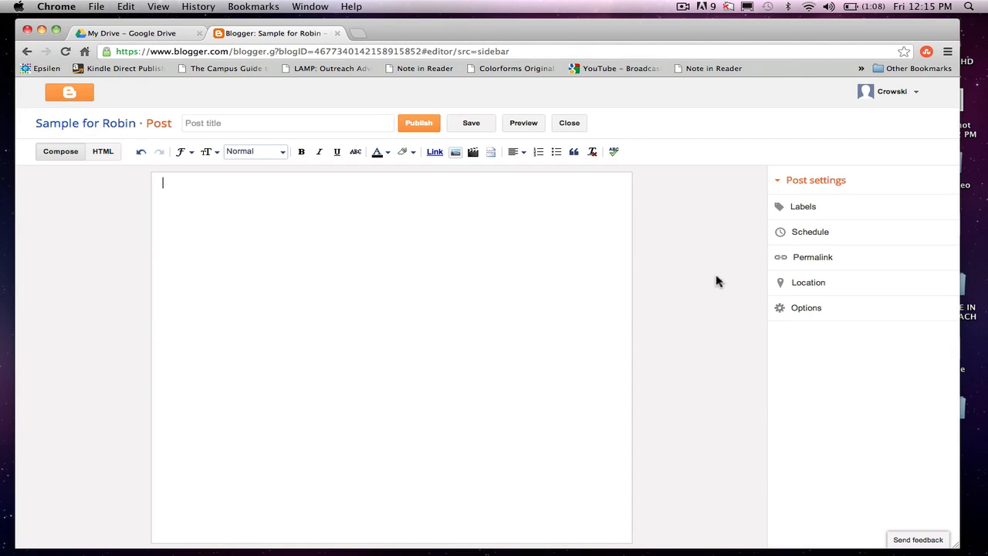
pyautogui.moveTo(485, 199)
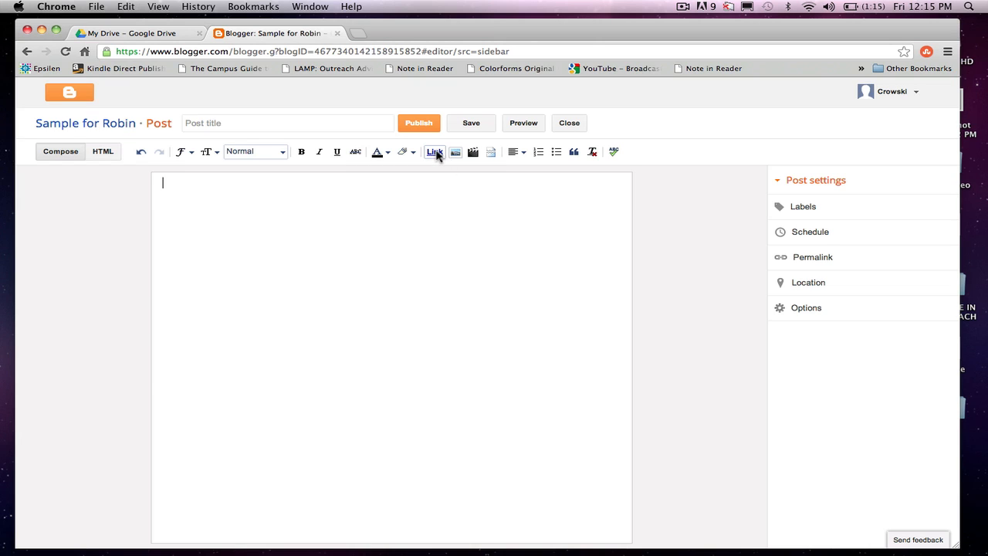
pyautogui.moveTo(473, 151)
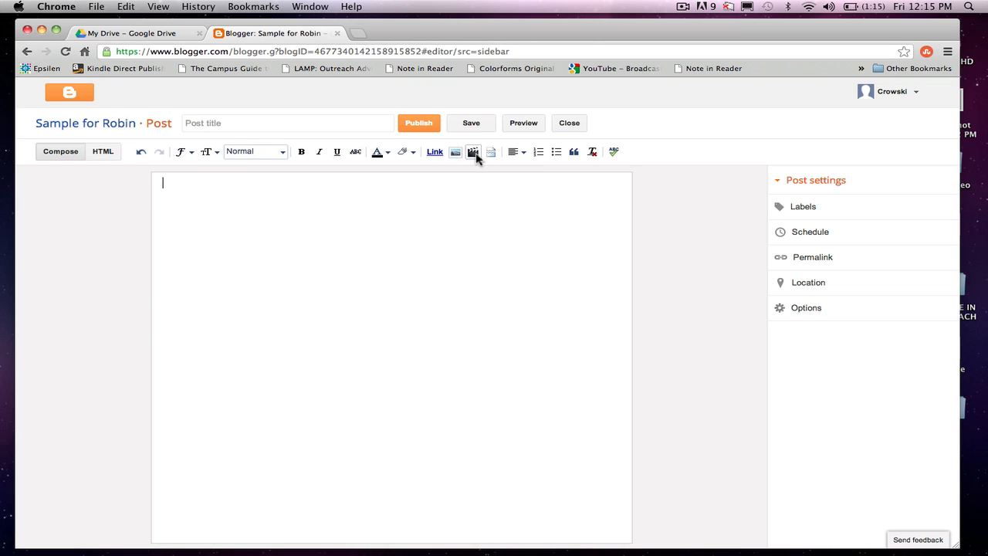
pyautogui.moveTo(473, 152)
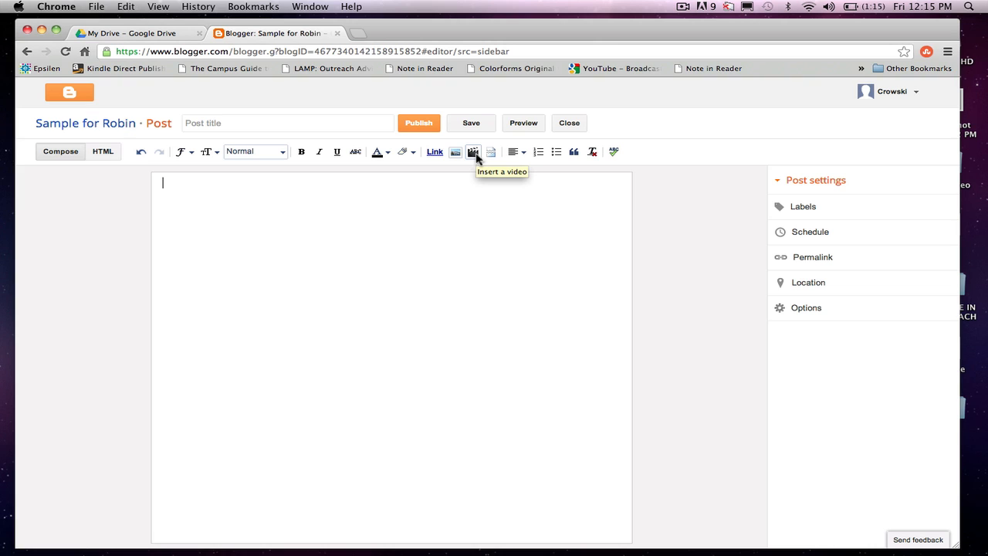
# Open Blogger's Insert a video file picker from the post editor toolbar
pyautogui.click(473, 151)
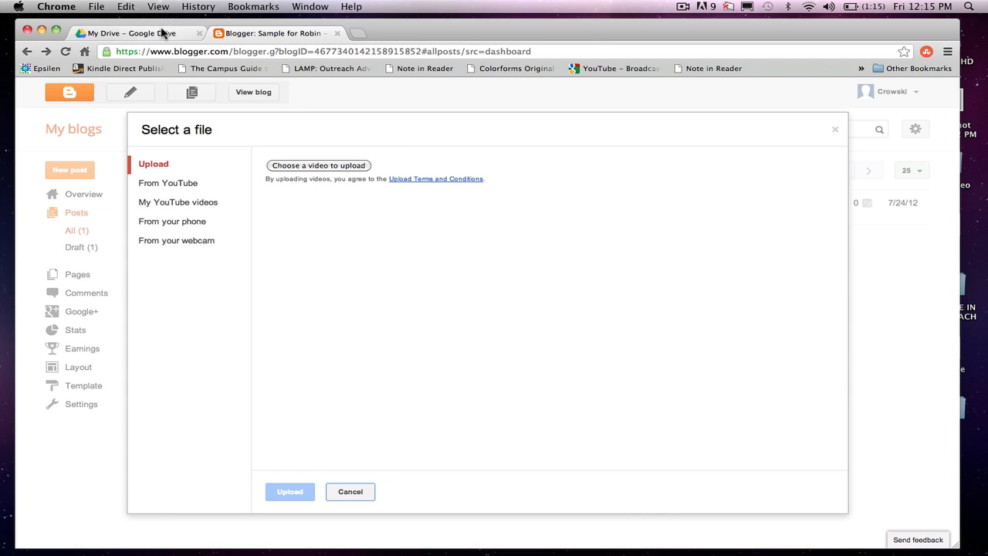
# Upload 3_hole_punch.pages from the Documents folder into My Drive
pyautogui.click(123, 33)
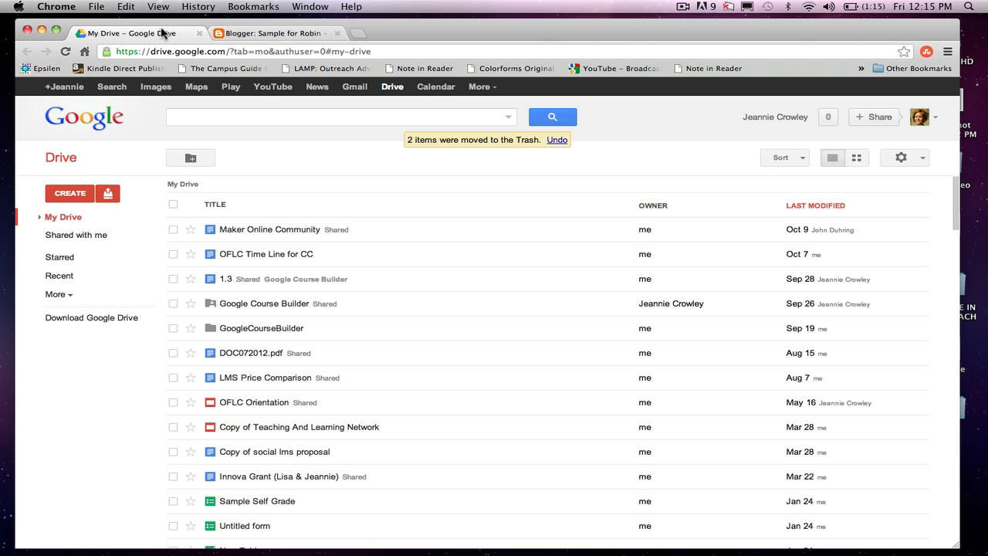
pyautogui.moveTo(108, 193)
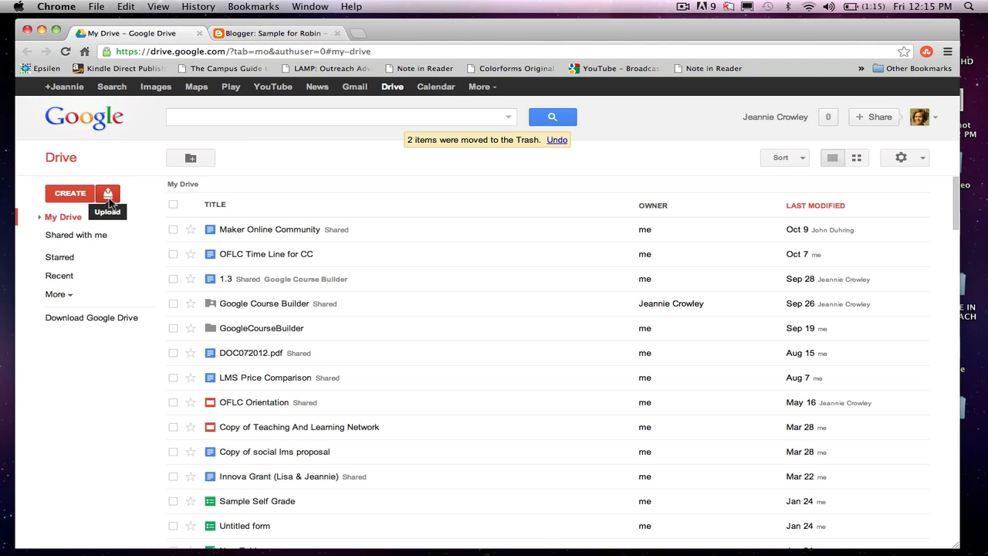
pyautogui.click(108, 193)
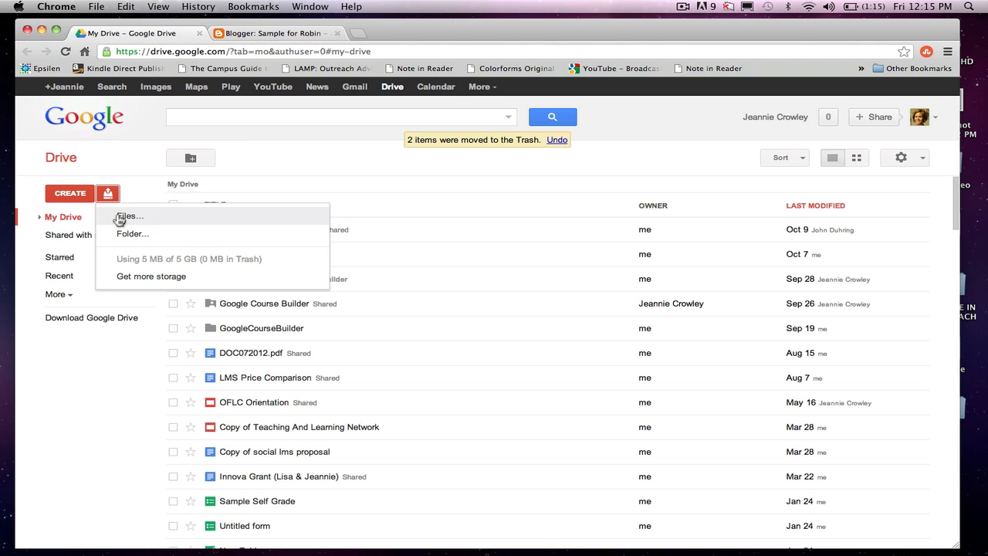
pyautogui.click(129, 216)
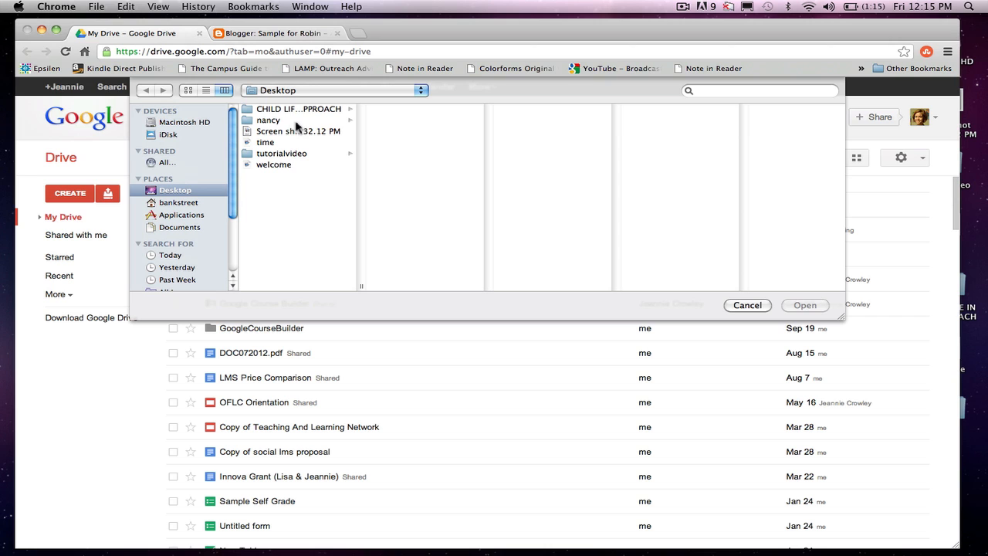
pyautogui.click(298, 130)
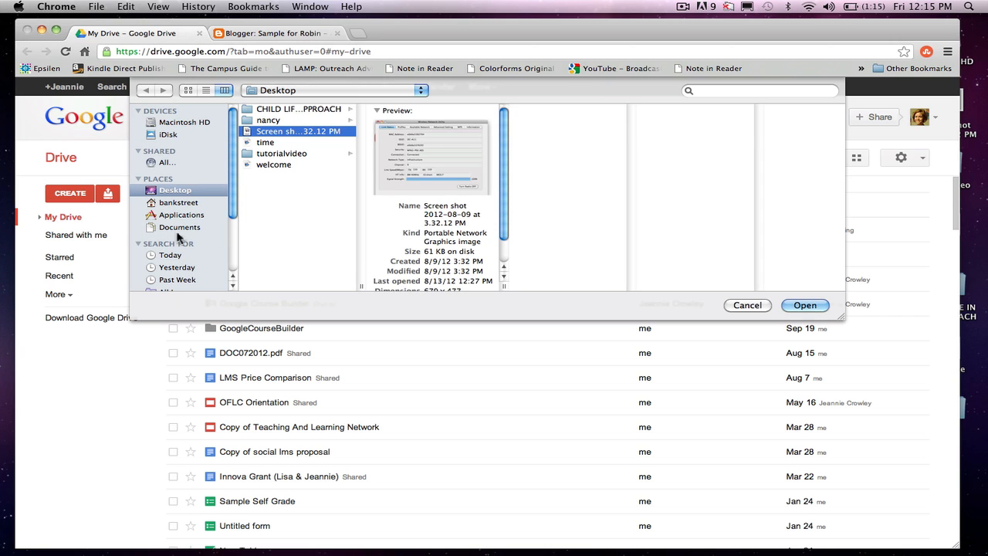
pyautogui.click(179, 227)
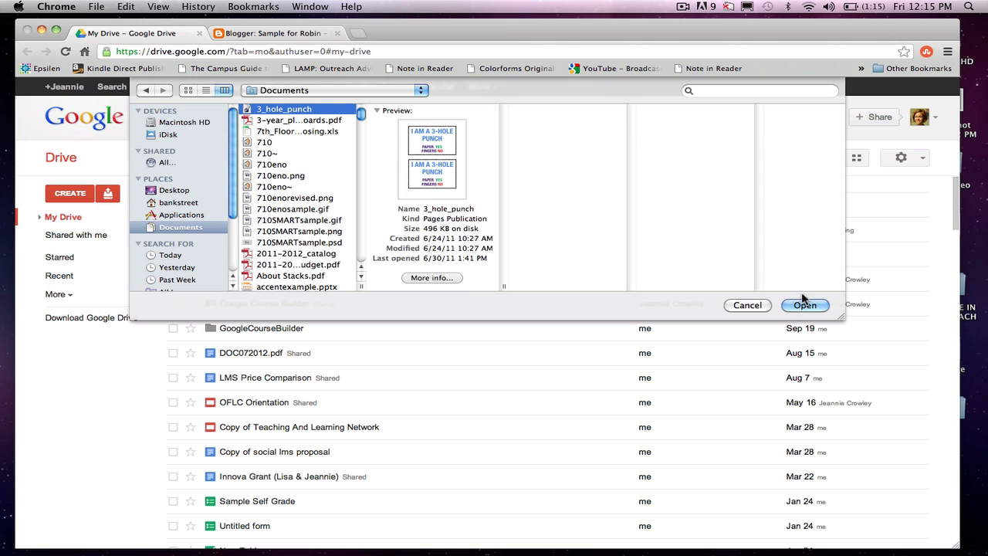
pyautogui.click(804, 305)
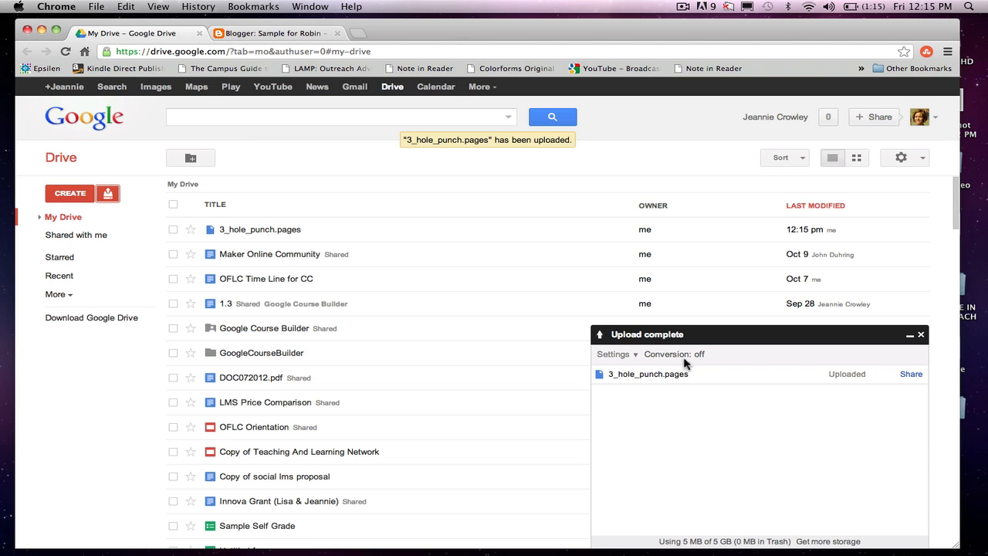
pyautogui.moveTo(686, 364)
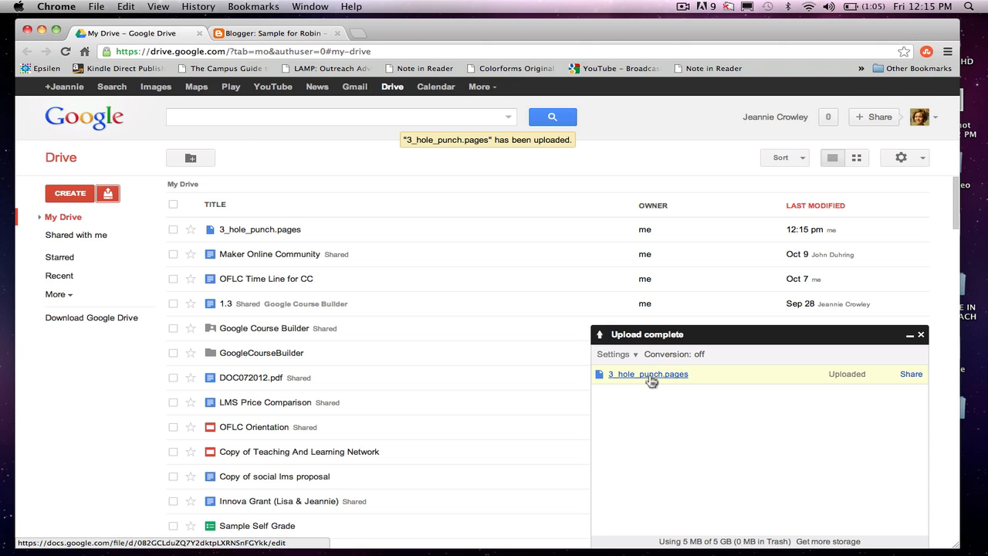
# Open the uploaded 3_hole_punch.pages file and show its sharing settings
pyautogui.click(648, 374)
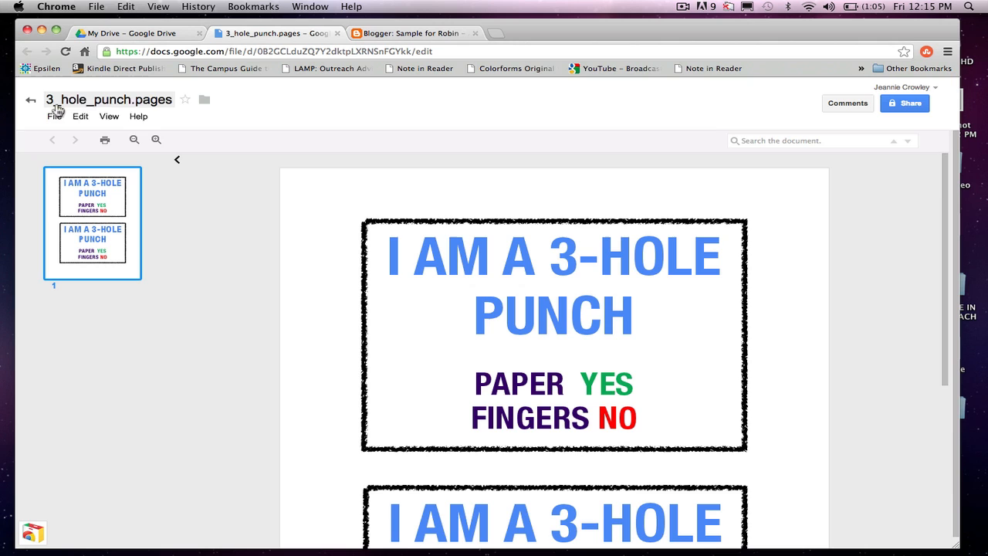
pyautogui.click(904, 102)
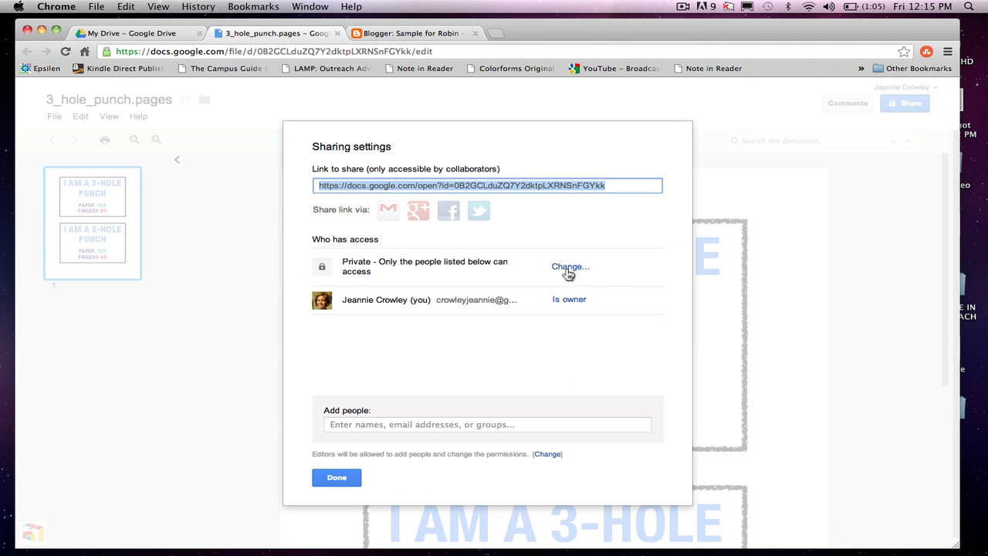
# Set 3_hole_punch.pages to viewable by anyone with the link and return to Blogger
pyautogui.click(568, 266)
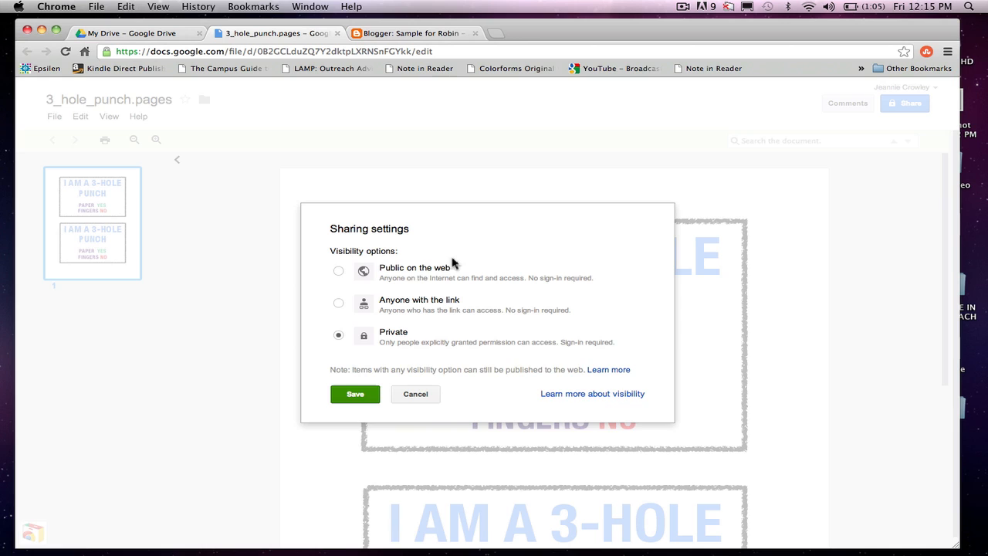
pyautogui.click(338, 302)
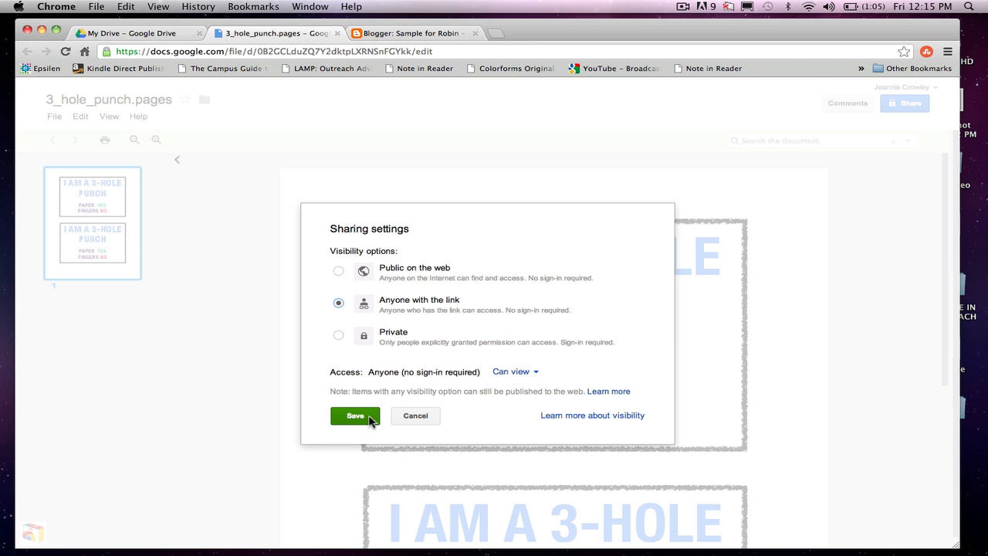
pyautogui.click(355, 416)
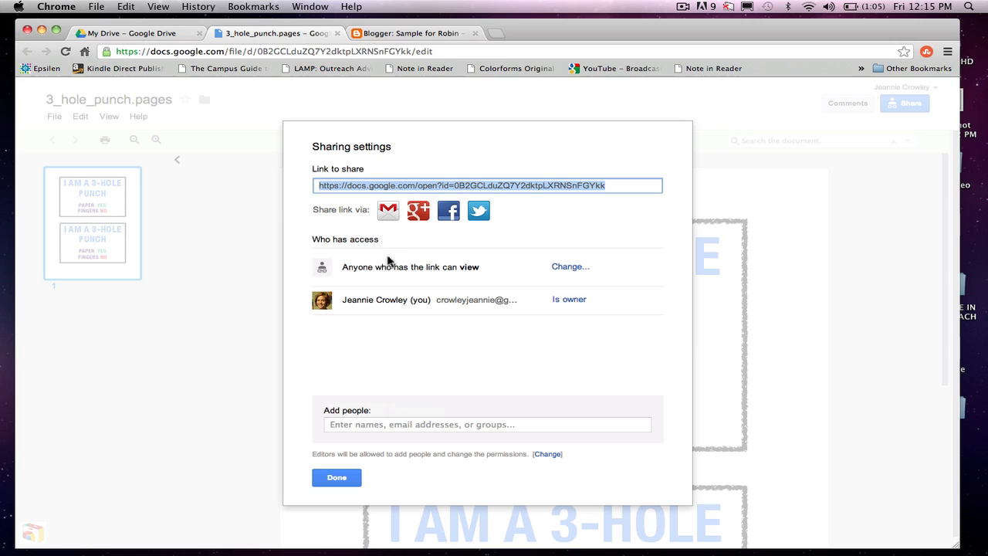
pyautogui.moveTo(388, 263)
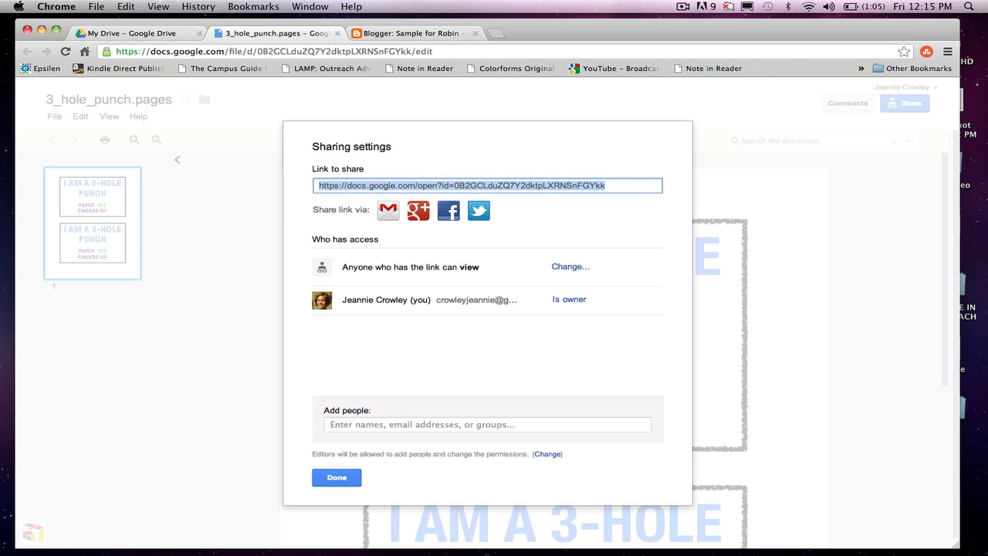
pyautogui.click(412, 33)
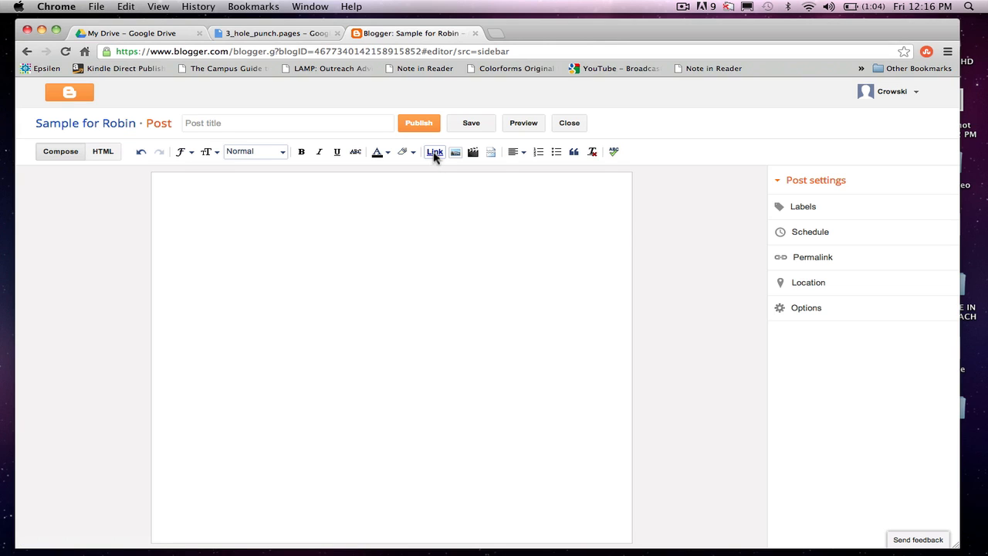
# Insert a link to the shared Drive file displayed as 'Name of Your File'
pyautogui.click(435, 151)
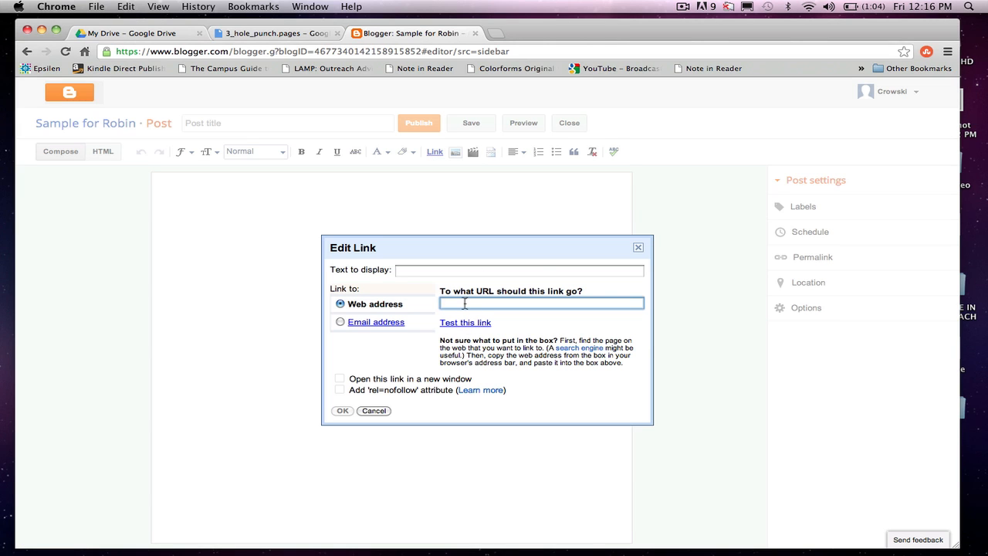
pyautogui.click(342, 410)
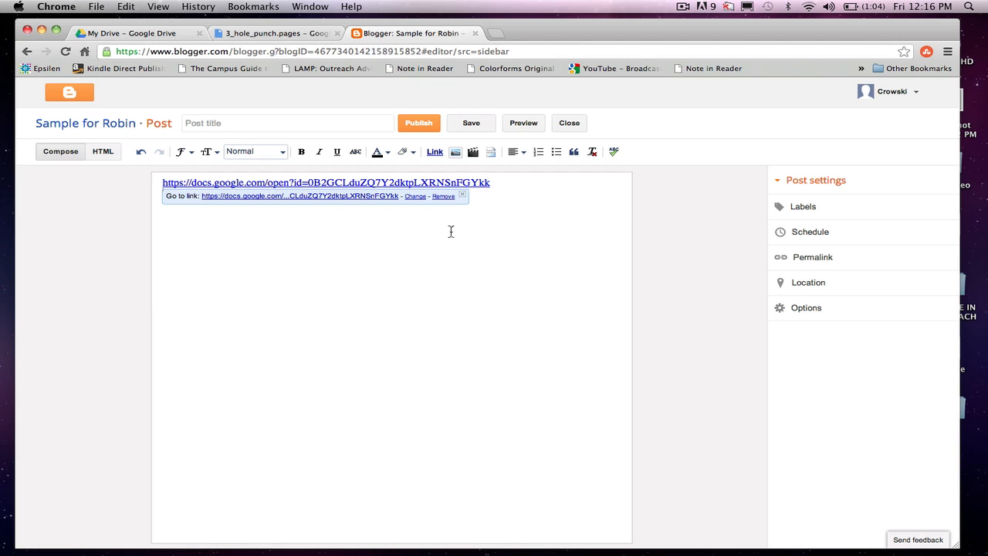
pyautogui.click(416, 195)
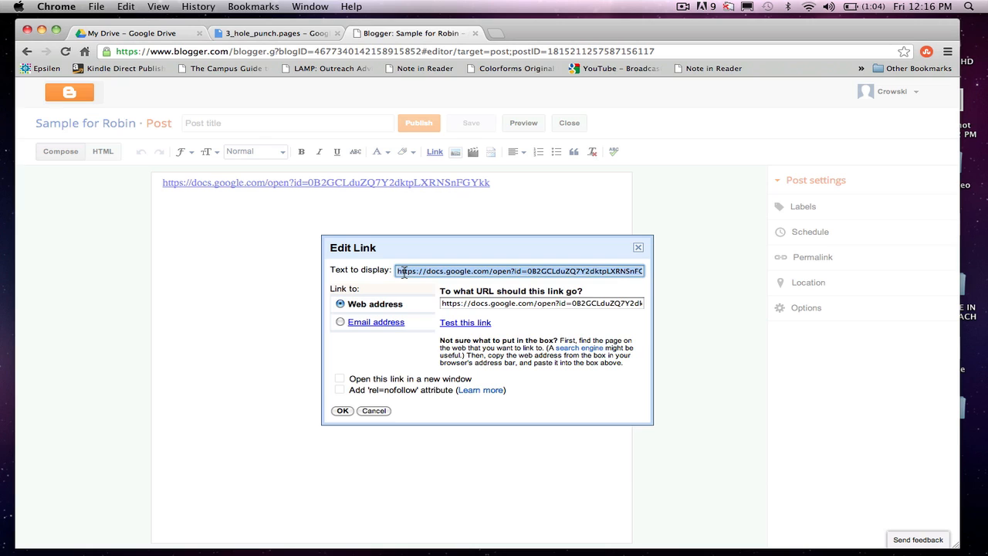
pyautogui.write('Name of Y')
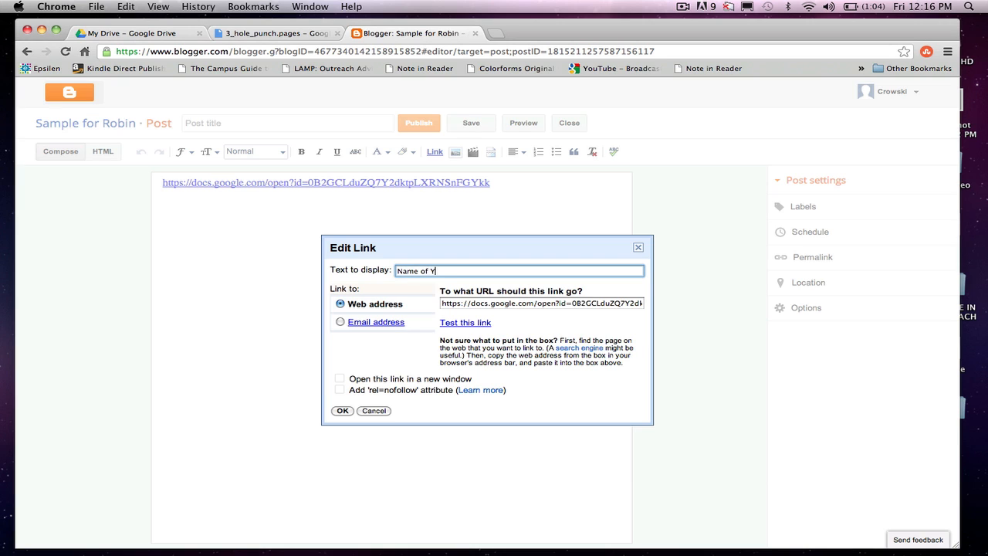
pyautogui.write('our Fi')
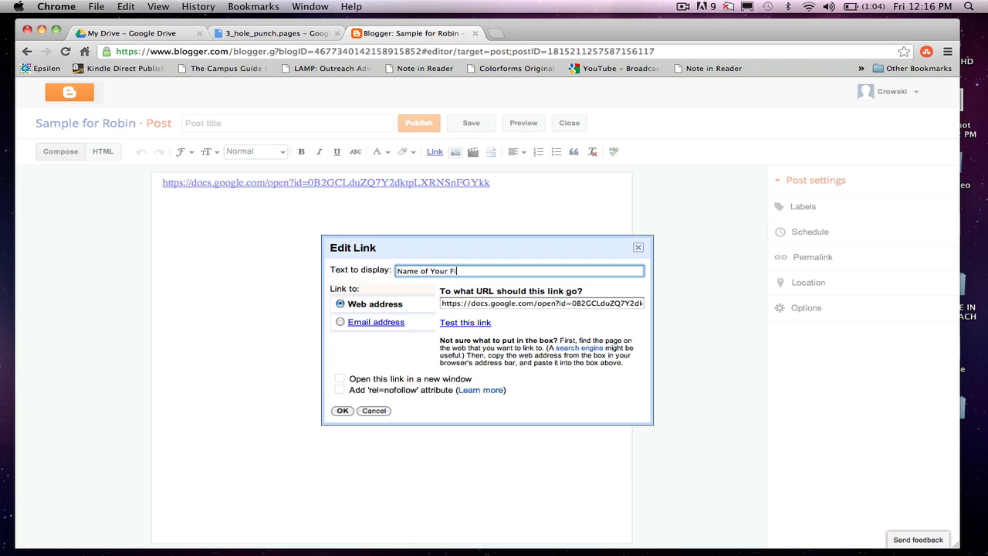
pyautogui.click(342, 409)
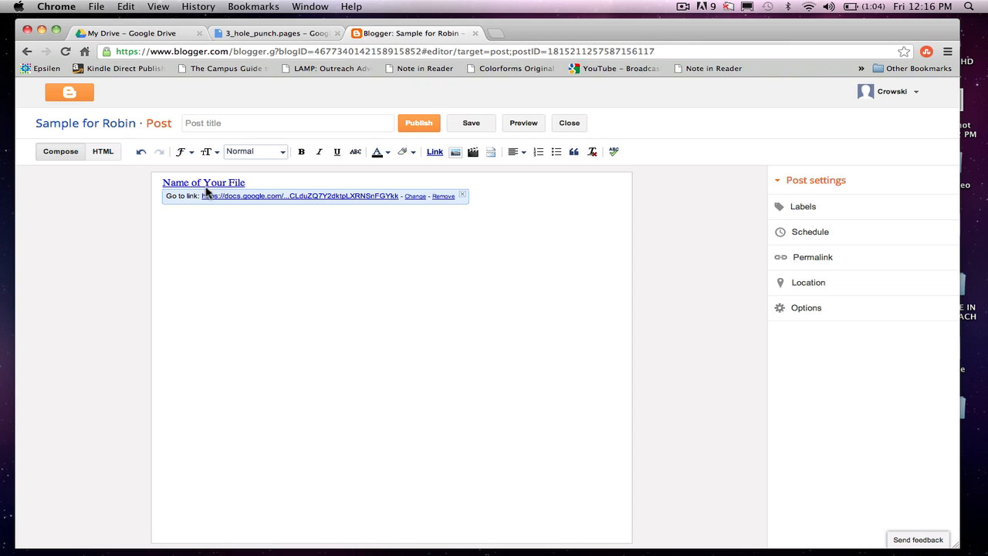